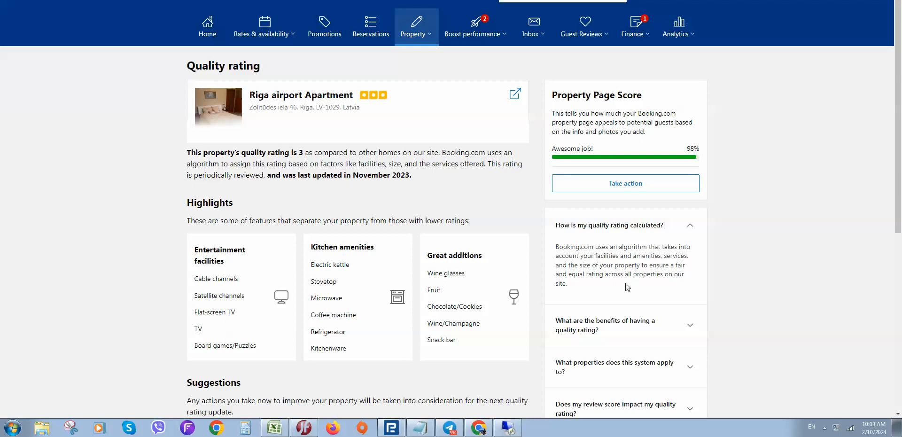
{"action": "mouse_move", "coordinate": [610, 224]}
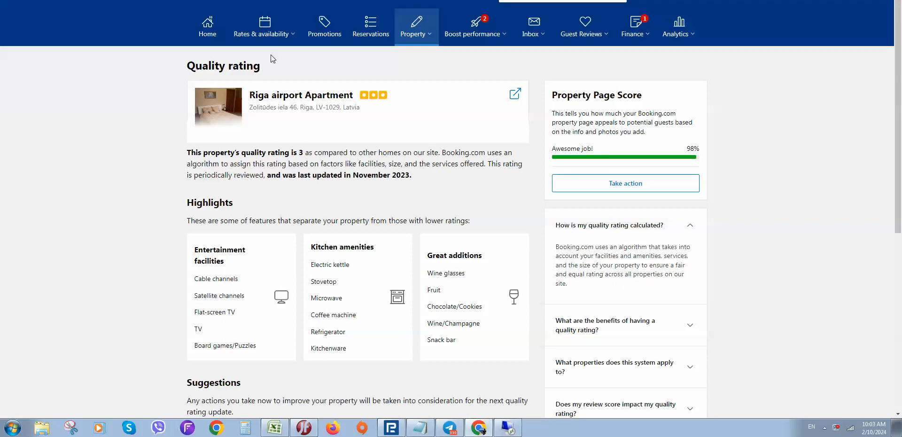
{"action": "mouse_move", "coordinate": [415, 33]}
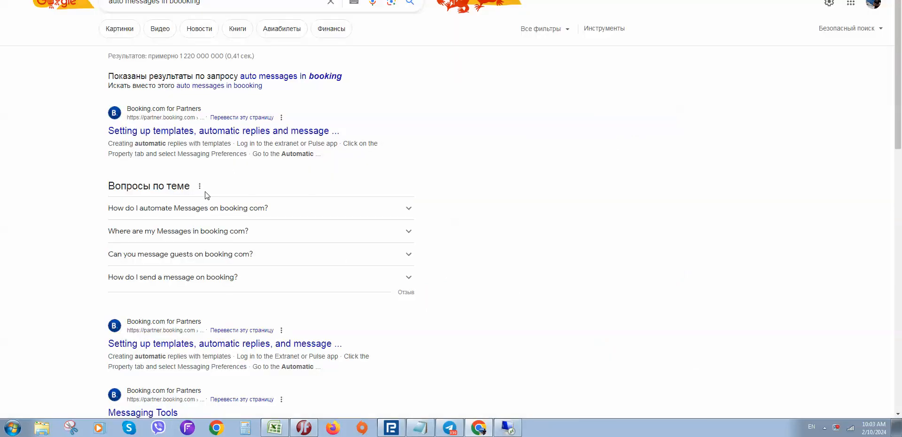
- Go to Messaging Preferences through the Property menu in the top navigation bar
{"action": "scroll", "scroll_direction": "down", "scroll_amount": 3}
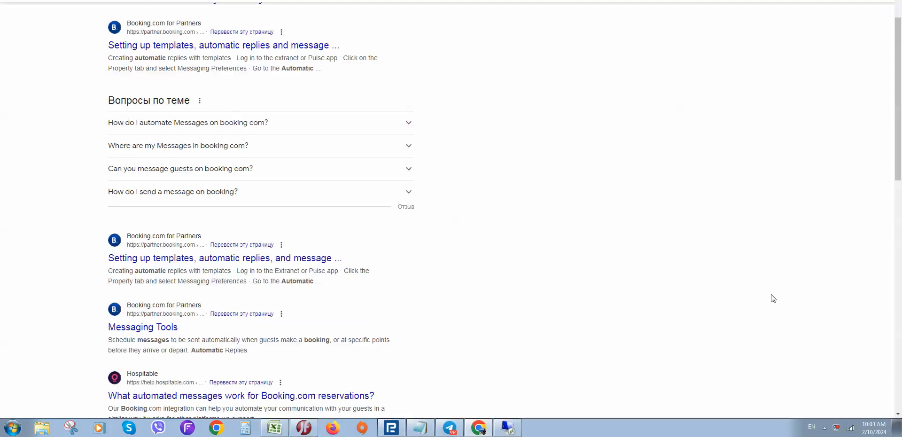
{"action": "scroll", "scroll_direction": "up", "scroll_amount": 3}
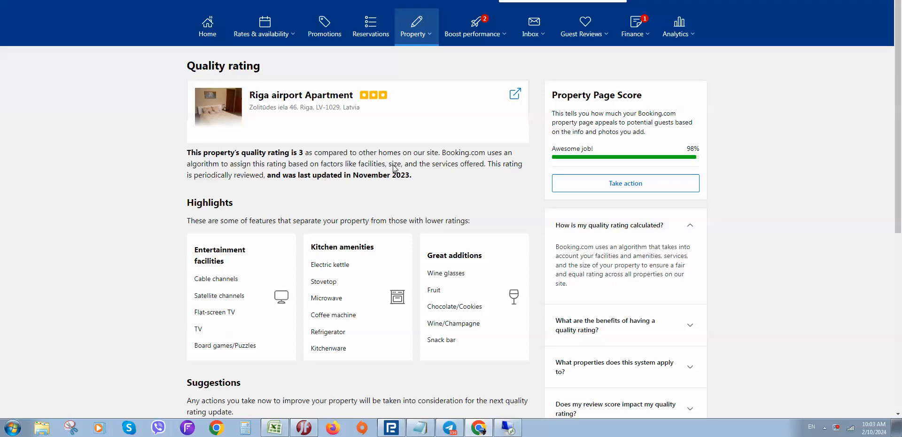
{"action": "left_click", "coordinate": [413, 28]}
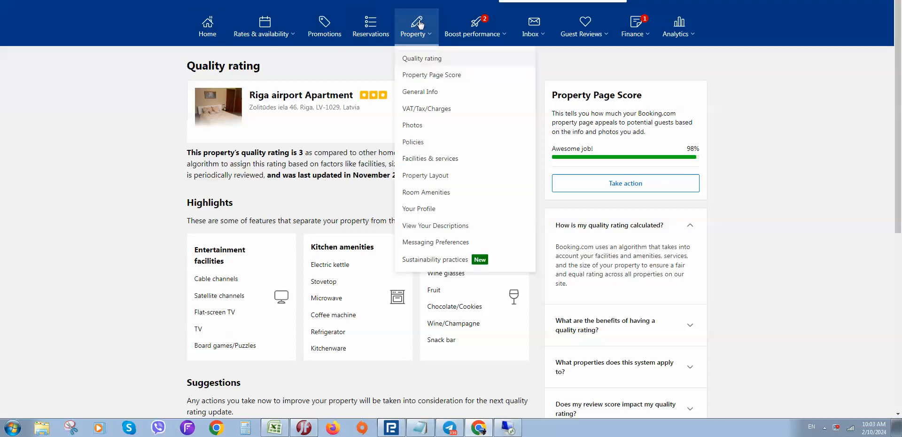
{"action": "mouse_move", "coordinate": [412, 42]}
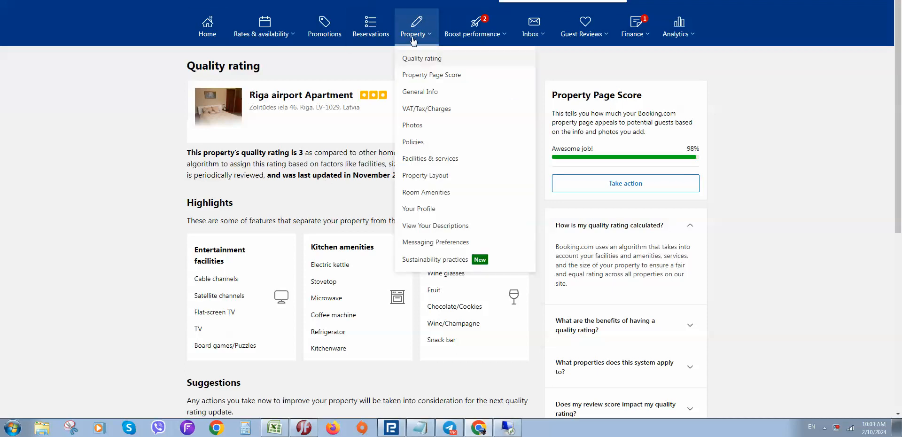
{"action": "mouse_move", "coordinate": [435, 242]}
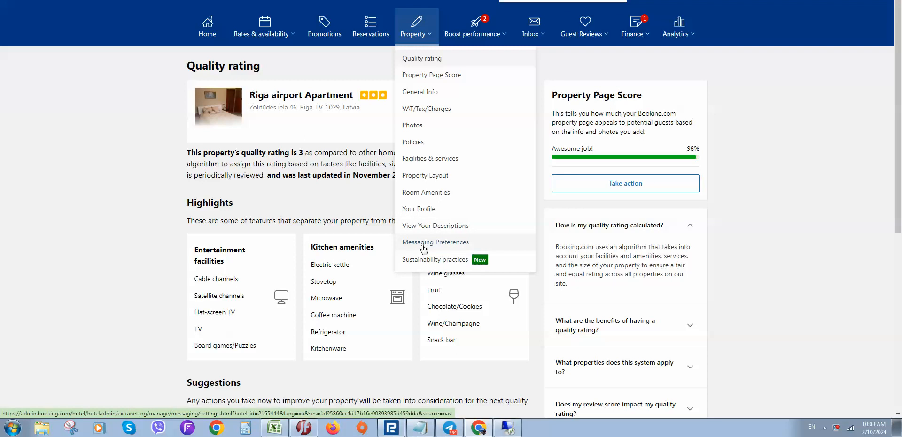
{"action": "left_click", "coordinate": [435, 242]}
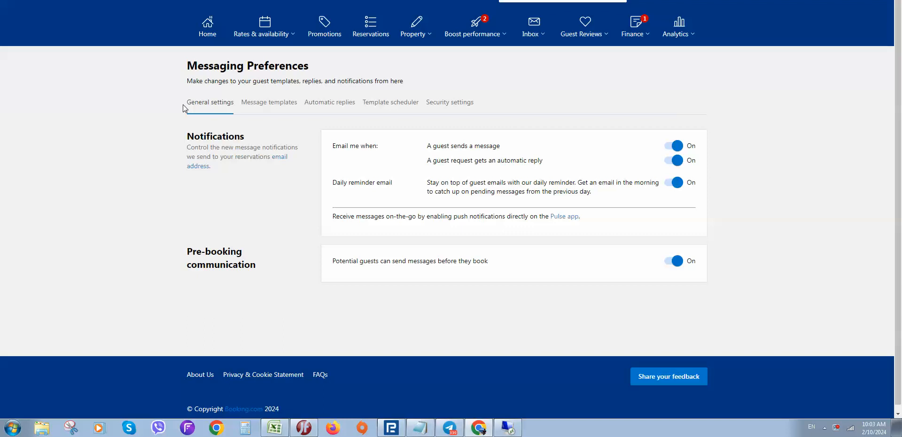
{"action": "mouse_move", "coordinate": [428, 149]}
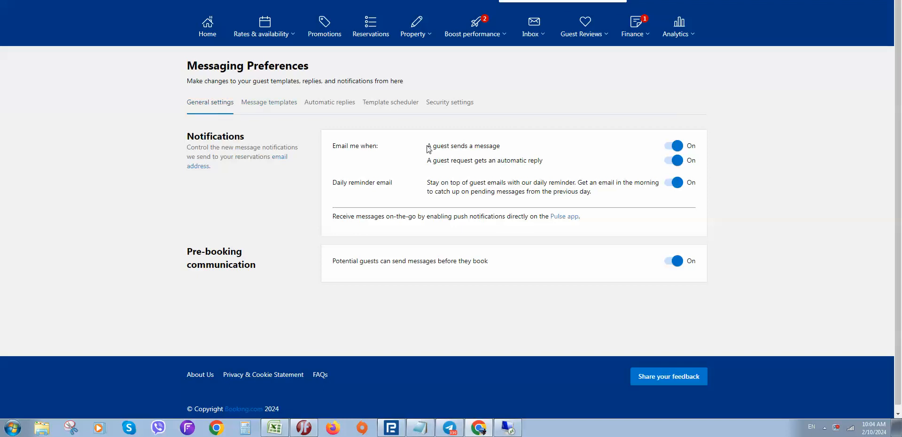
{"action": "mouse_move", "coordinate": [379, 149]}
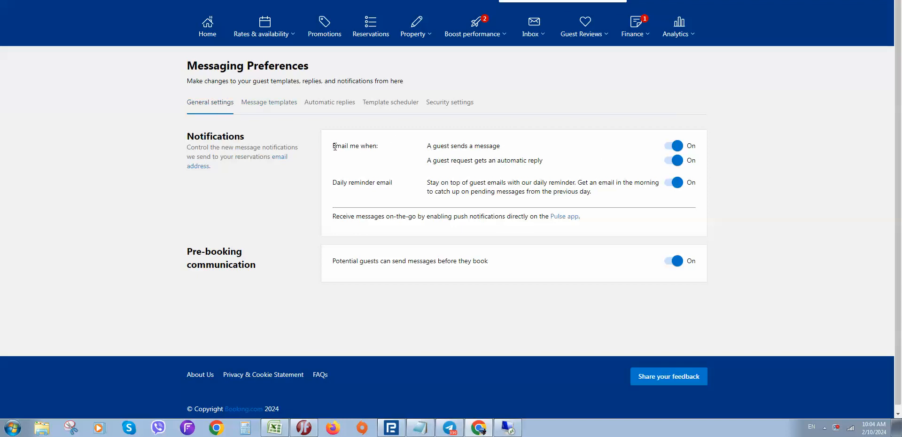
{"action": "double_click", "coordinate": [355, 146]}
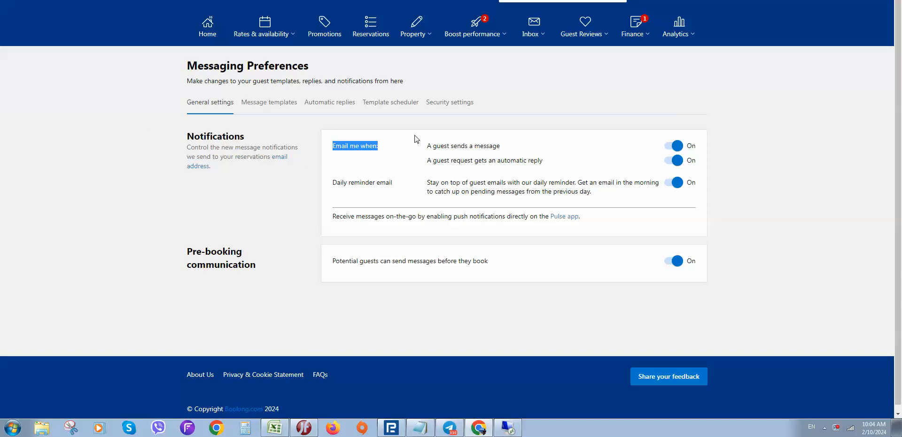
{"action": "mouse_move", "coordinate": [473, 147]}
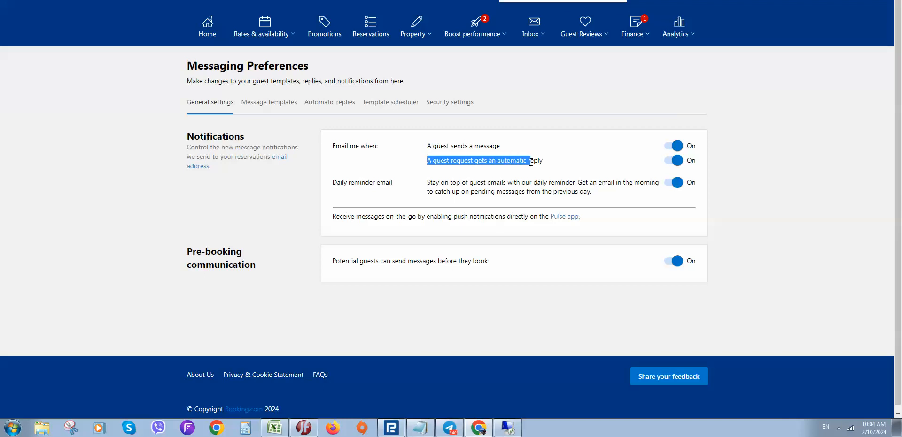
{"action": "left_click_drag", "start_coordinate": [529, 160], "coordinate": [474, 191]}
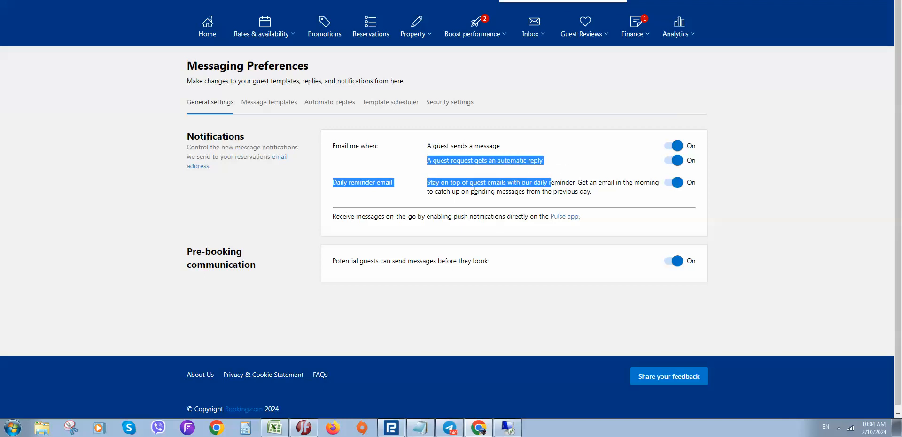
{"action": "mouse_move", "coordinate": [625, 215]}
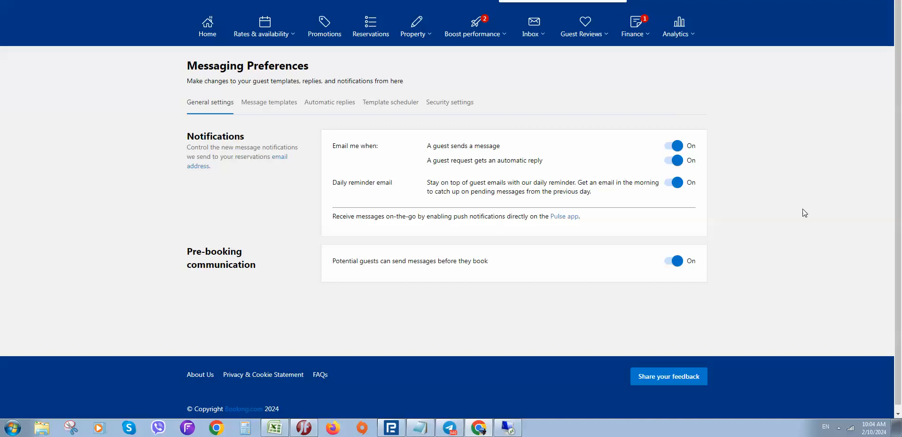
{"action": "mouse_move", "coordinate": [669, 202]}
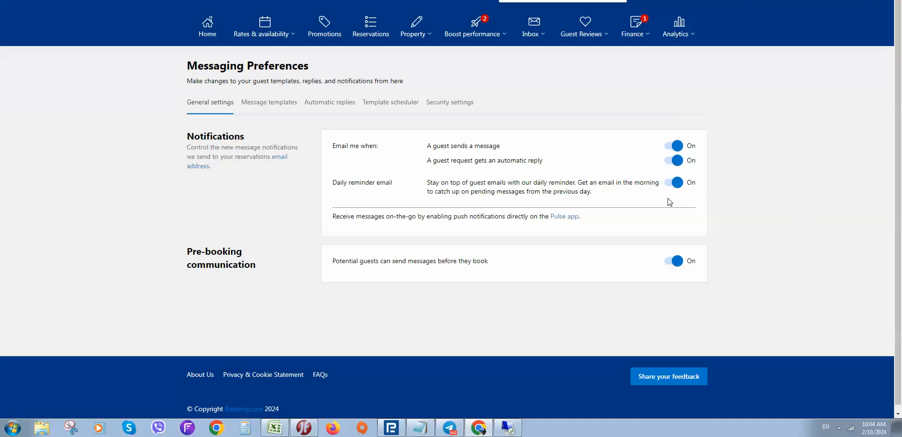
{"action": "mouse_move", "coordinate": [380, 174]}
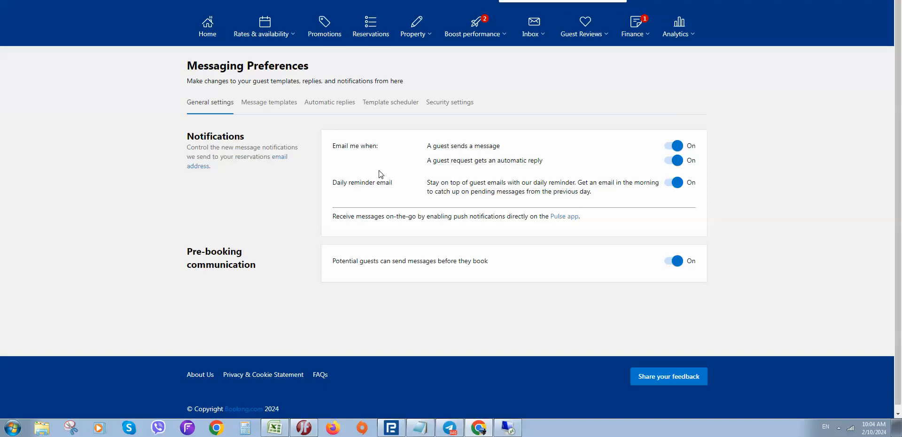
{"action": "mouse_move", "coordinate": [700, 124]}
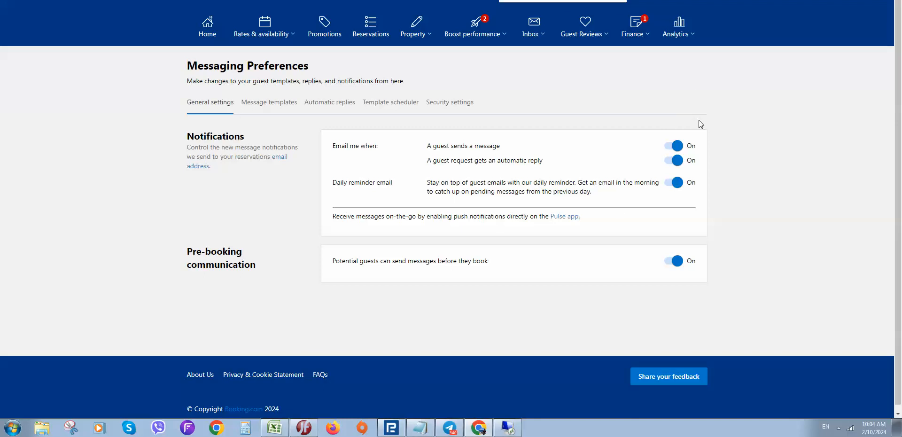
{"action": "mouse_move", "coordinate": [661, 159]}
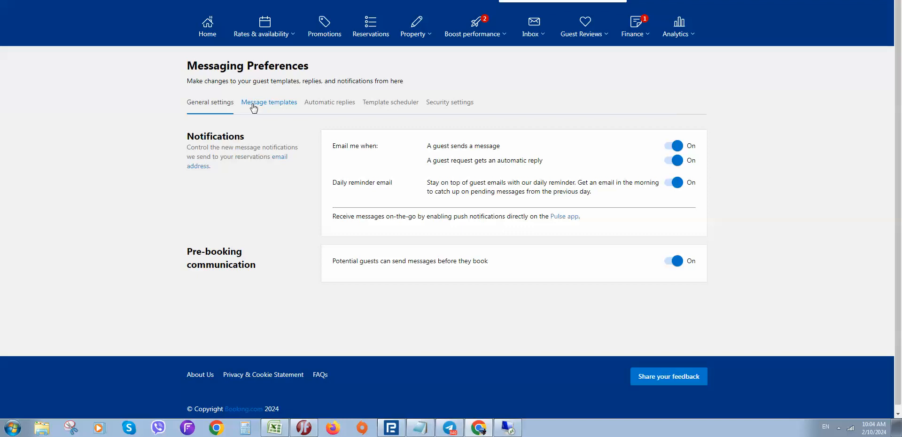
- Show the Message templates list and start a new English (UK) template
{"action": "left_click", "coordinate": [269, 102]}
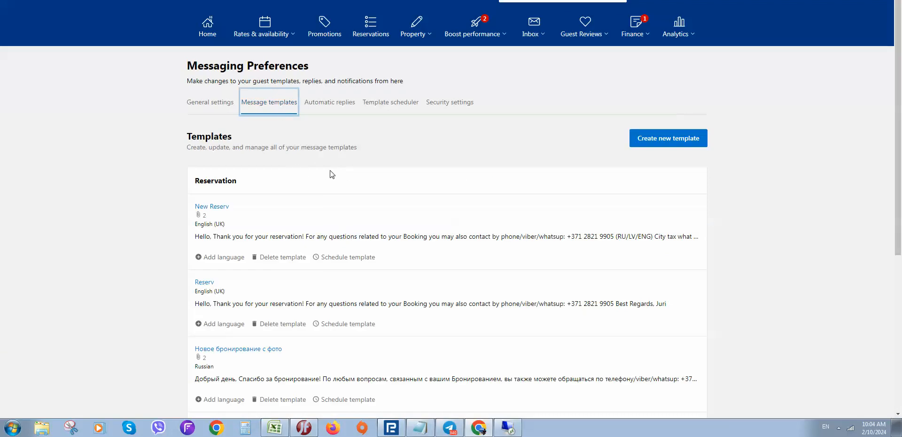
{"action": "mouse_move", "coordinate": [669, 152]}
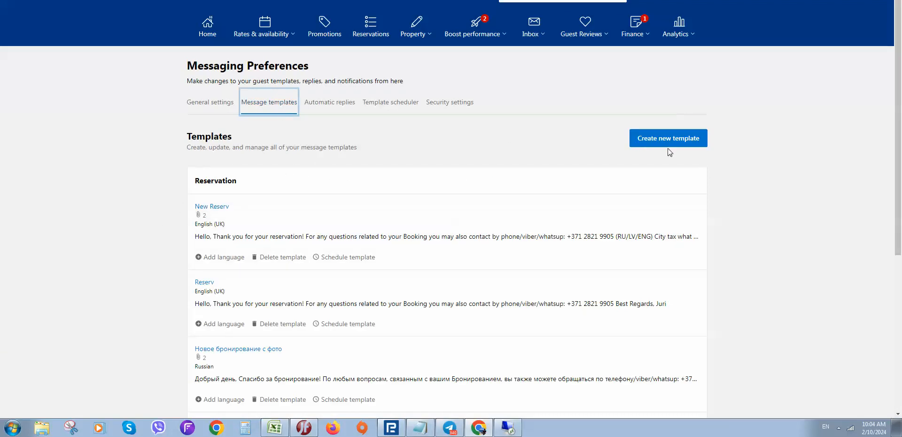
{"action": "left_click", "coordinate": [668, 139]}
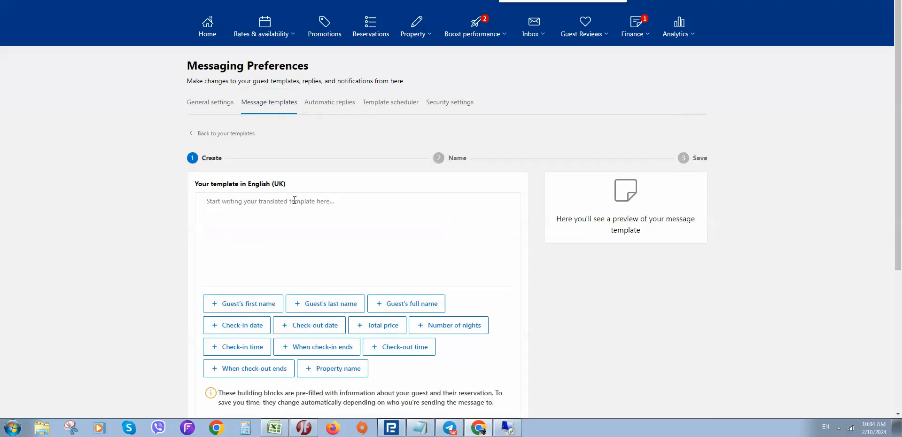
{"action": "mouse_move", "coordinate": [646, 241]}
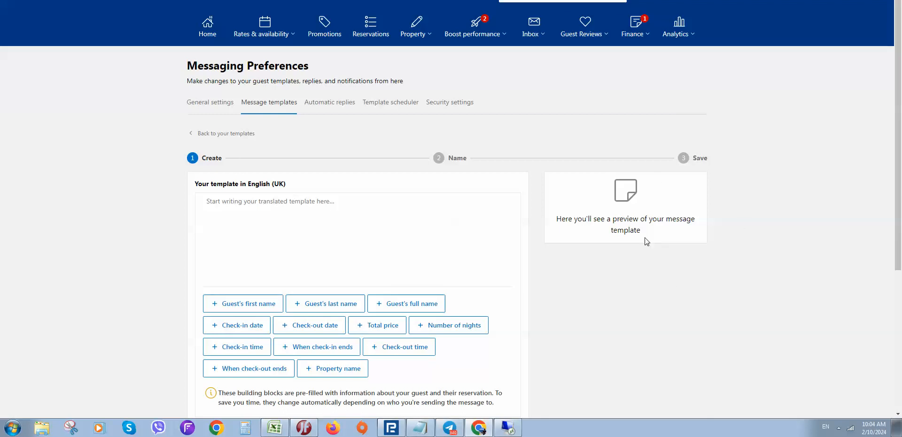
{"action": "mouse_move", "coordinate": [560, 201]}
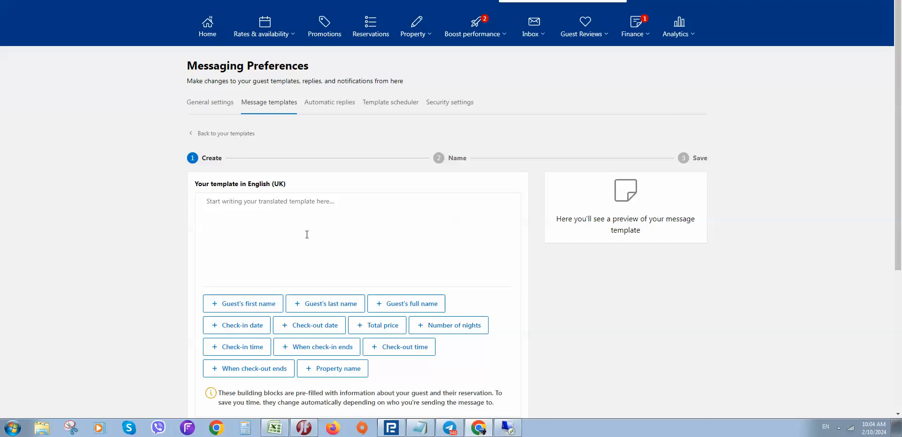
{"action": "mouse_move", "coordinate": [295, 207]}
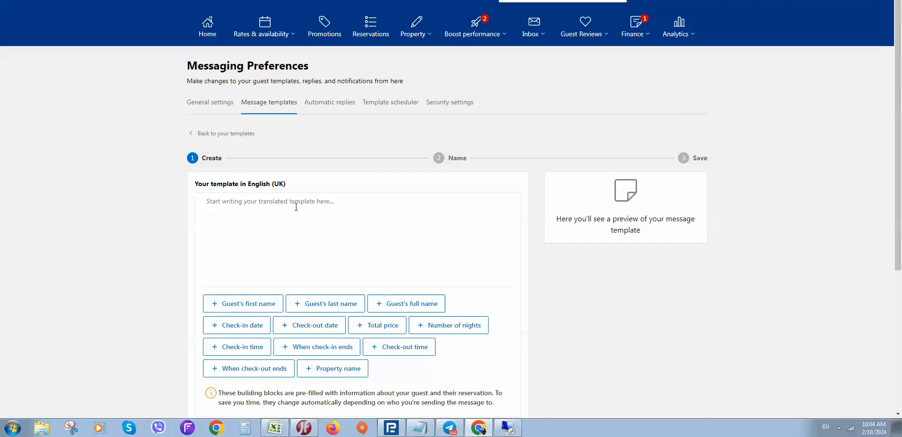
- Write a greeting with the guest's full-name placeholder and a thank-you for booking
{"action": "type", "text": "Da"}
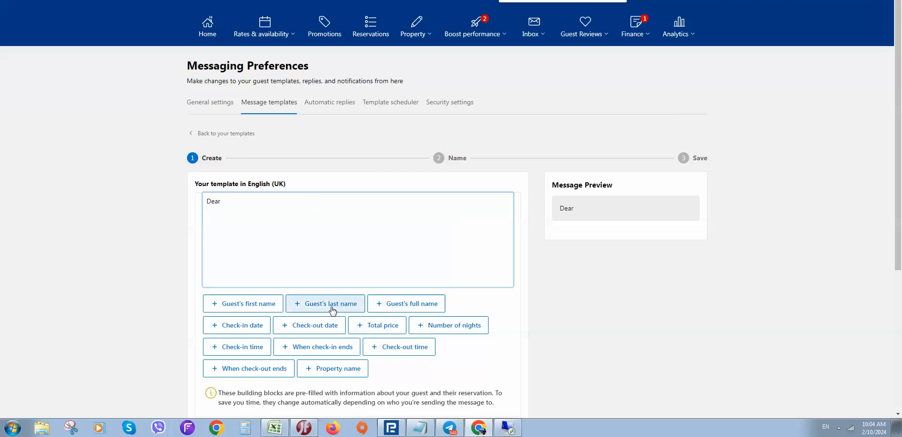
{"action": "mouse_move", "coordinate": [406, 304]}
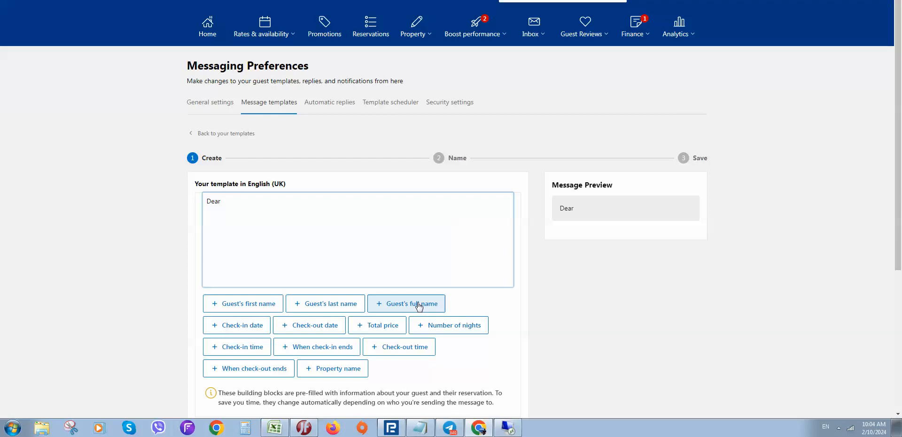
{"action": "left_click", "coordinate": [406, 303]}
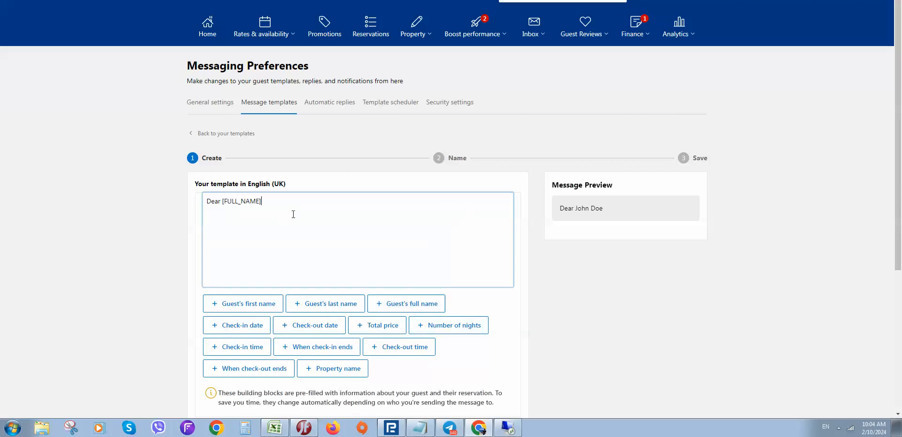
{"action": "double_click", "coordinate": [241, 201]}
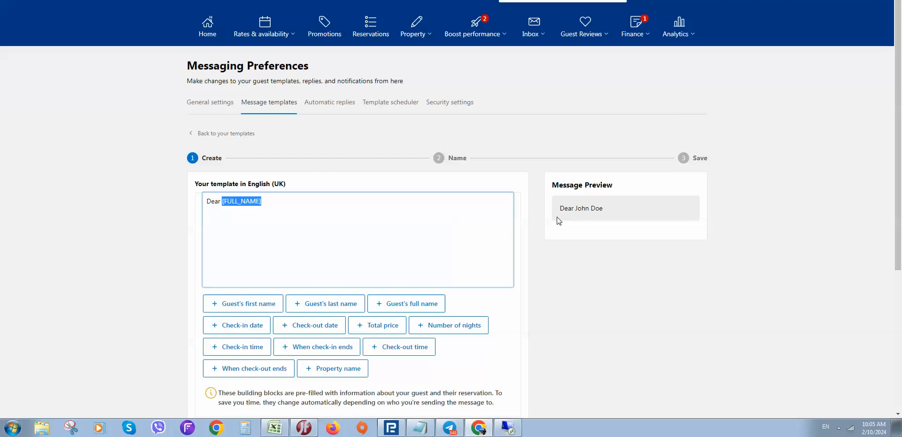
{"action": "mouse_move", "coordinate": [569, 223]}
{"action": "type", "text": " thank you for your"}
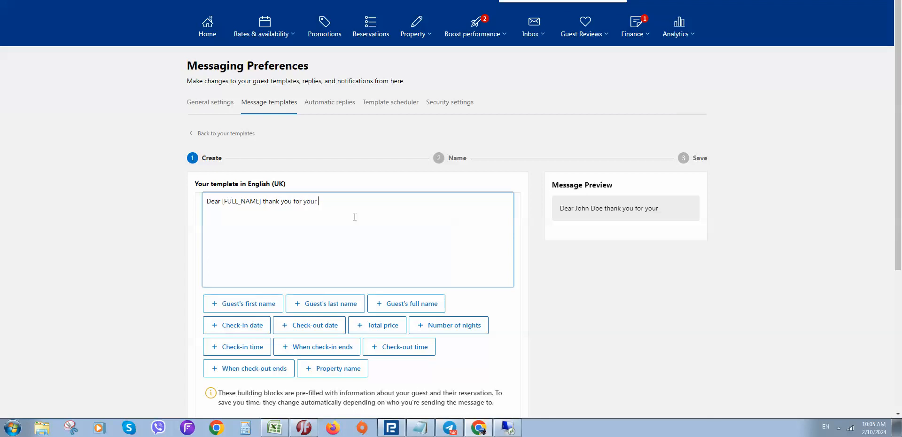
{"action": "type", "text": "booking!"}
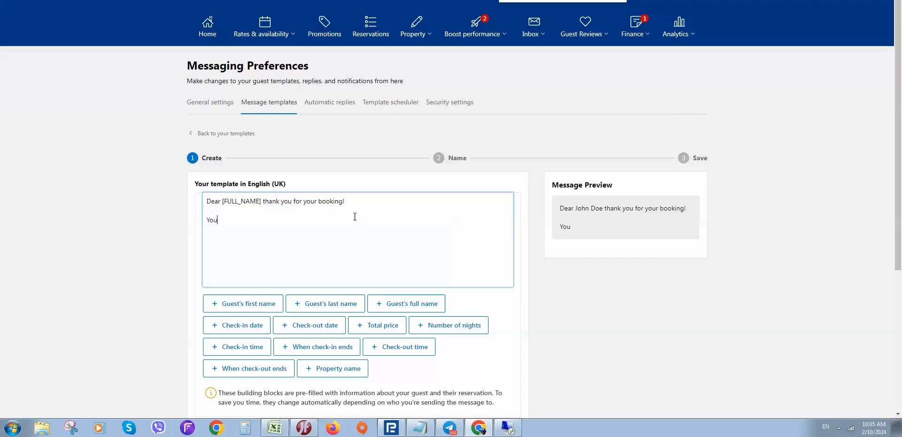
{"action": "key", "text": "Backspace"}
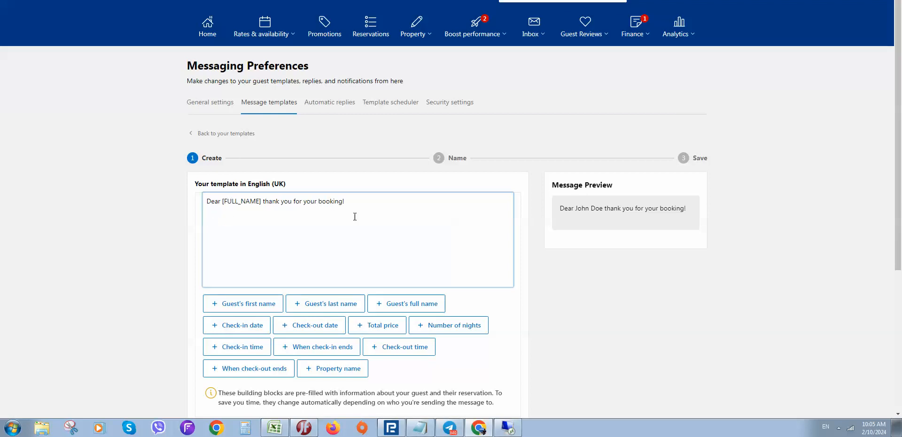
{"action": "type", "text": "s"}
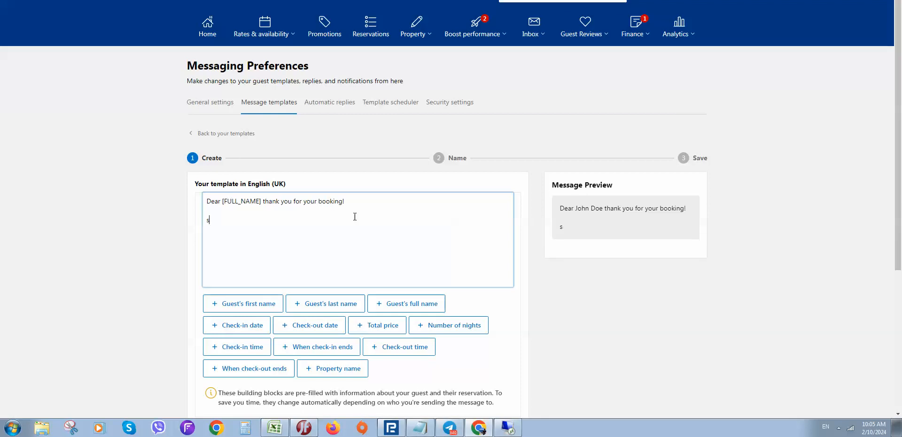
{"action": "key", "text": "Backspace"}
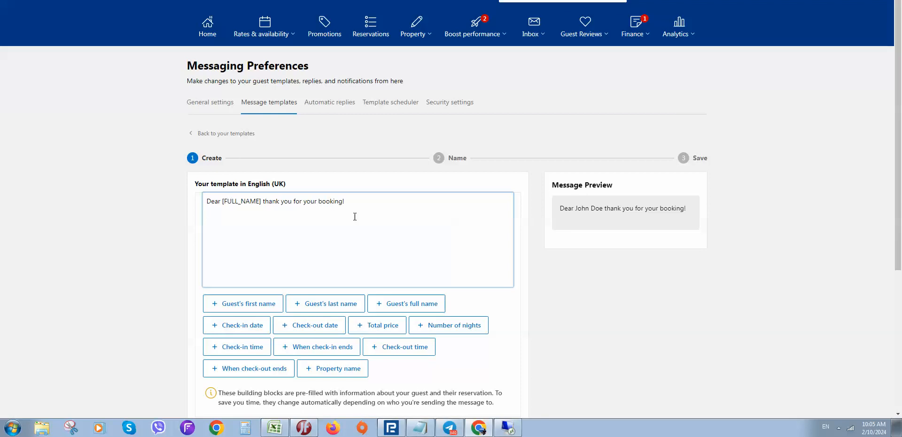
- Add a new line asking for the guest's approximate check-in time placeholder
{"action": "key", "text": "enter"}
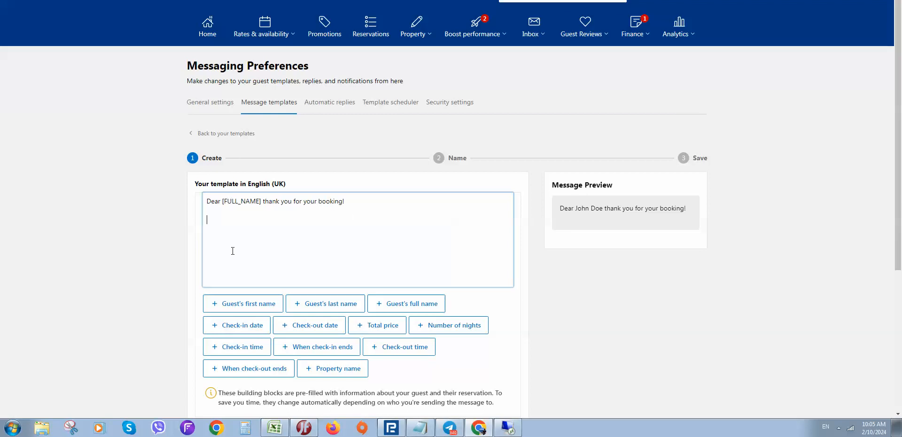
{"action": "type", "text": "Please provide"}
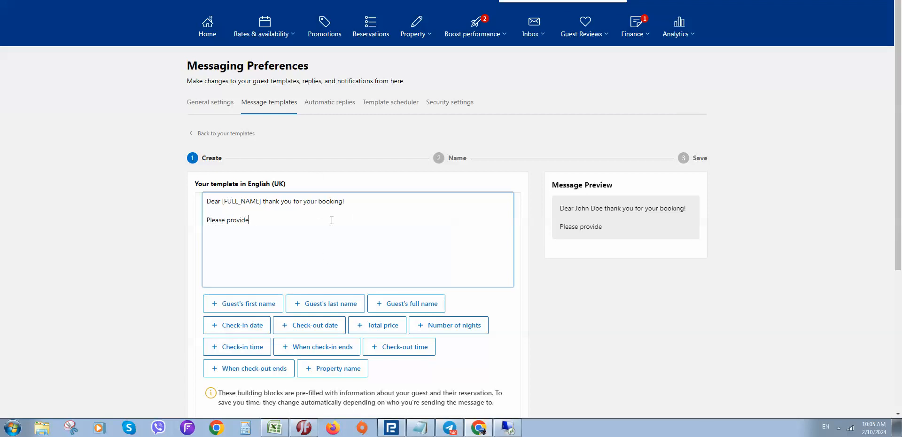
{"action": "type", "text": "us"}
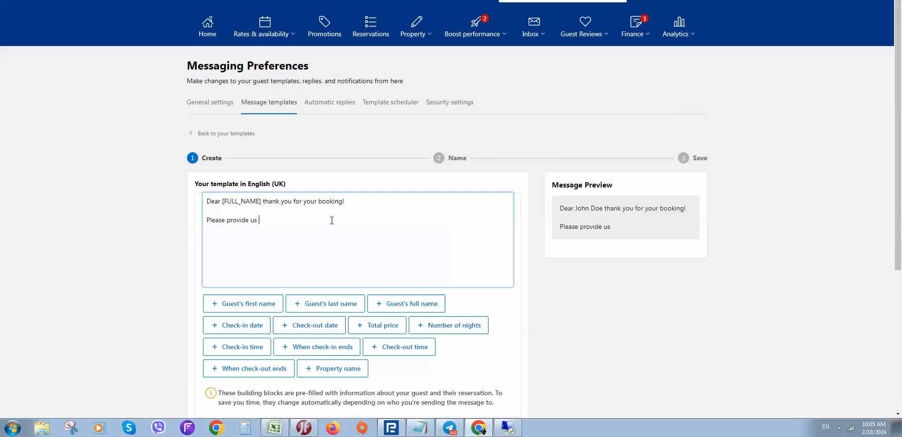
{"action": "type", "text": "aprx."}
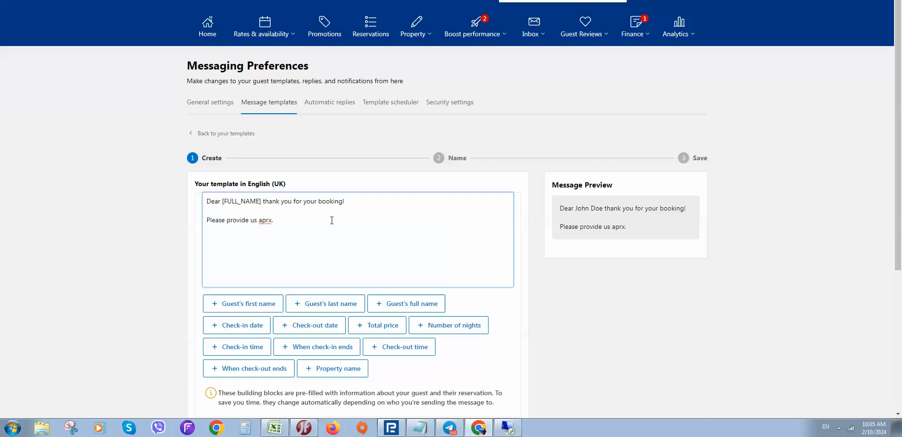
{"action": "type", "text": "your"}
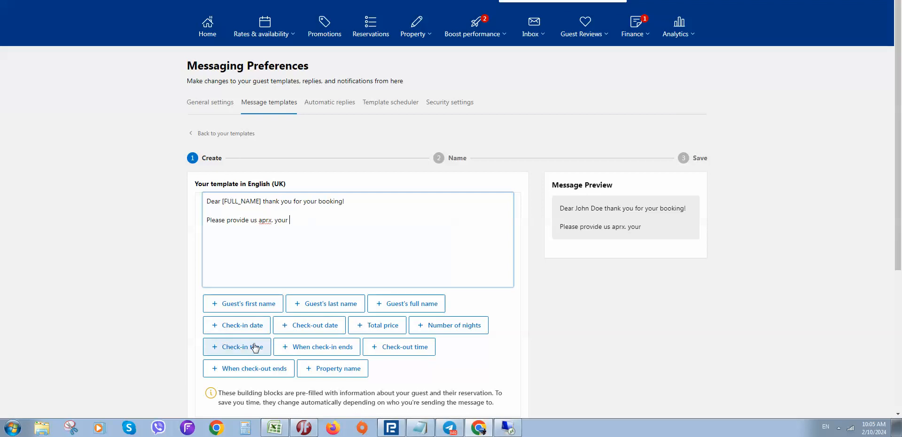
{"action": "left_click", "coordinate": [236, 346]}
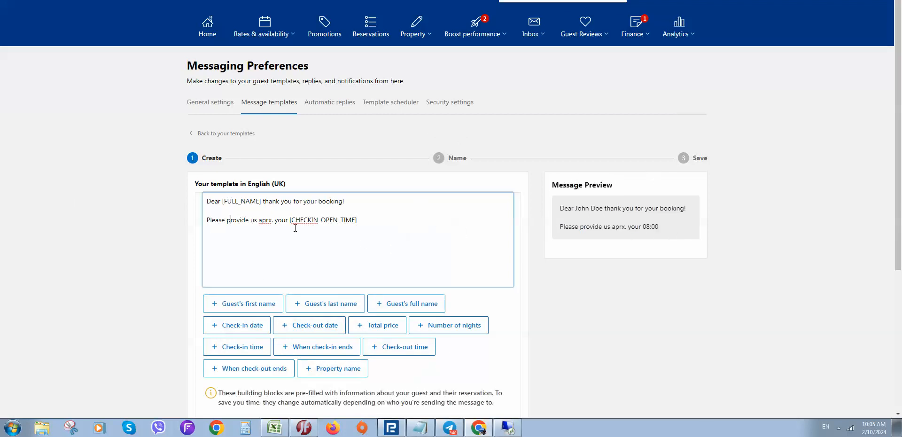
{"action": "scroll", "scroll_direction": "down", "scroll_amount": 3}
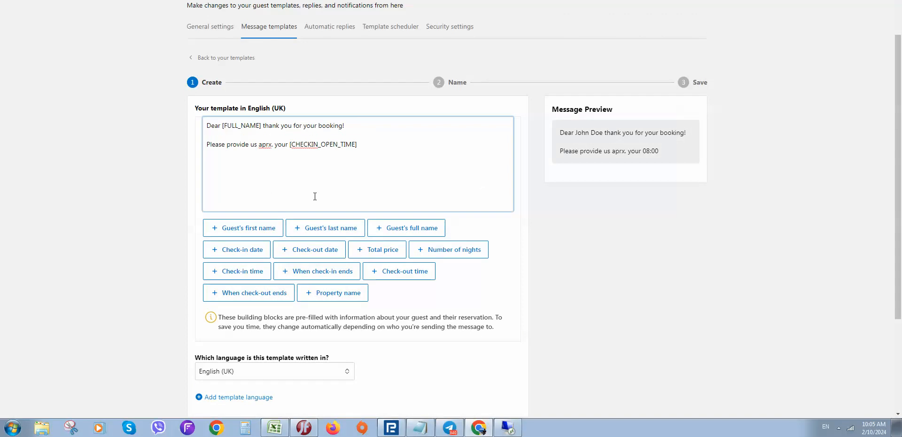
{"action": "mouse_move", "coordinate": [245, 428]}
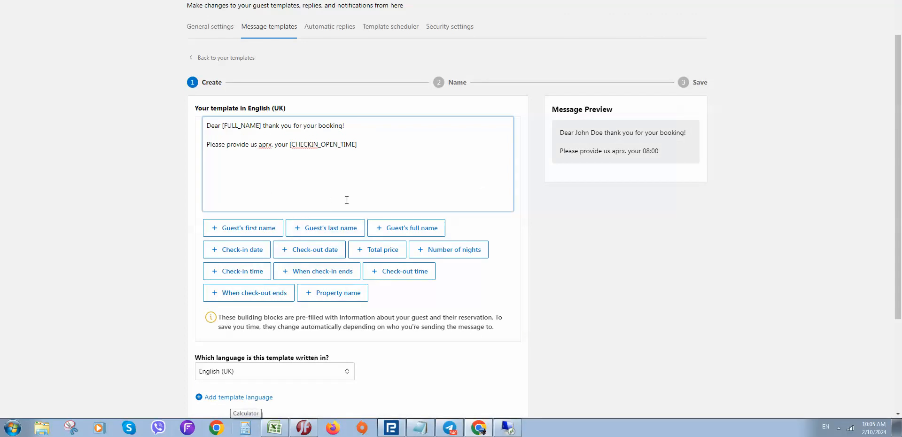
{"action": "mouse_move", "coordinate": [425, 175]}
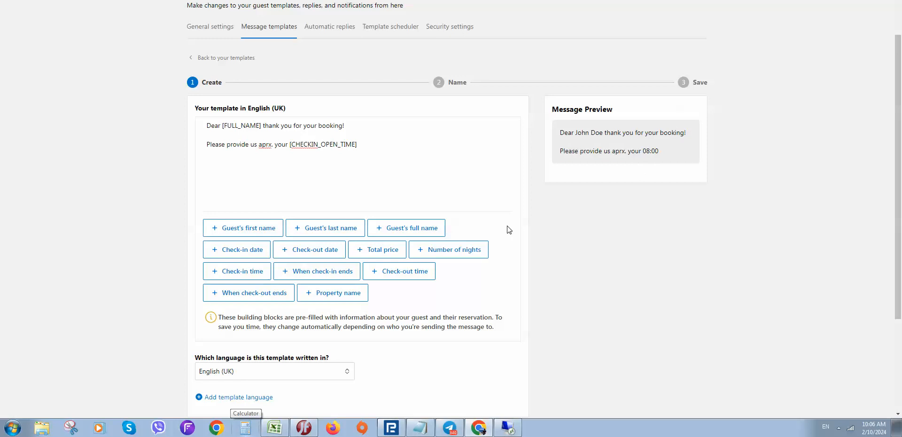
{"action": "scroll", "scroll_direction": "down", "scroll_amount": 3}
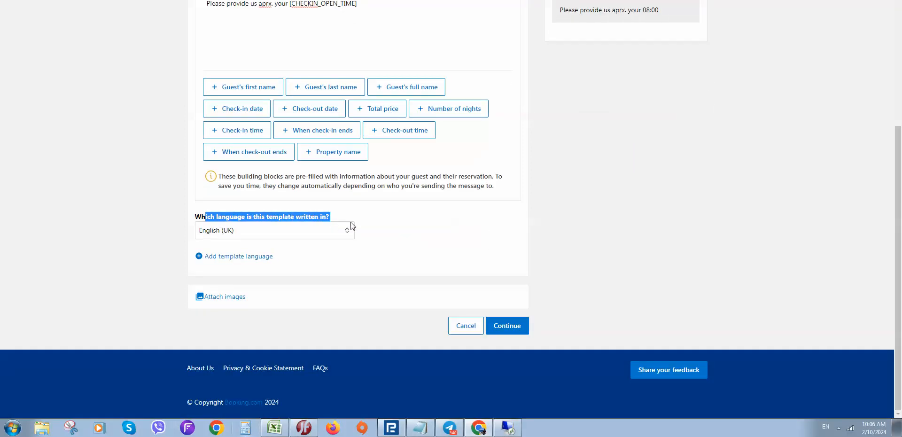
{"action": "mouse_move", "coordinate": [314, 238]}
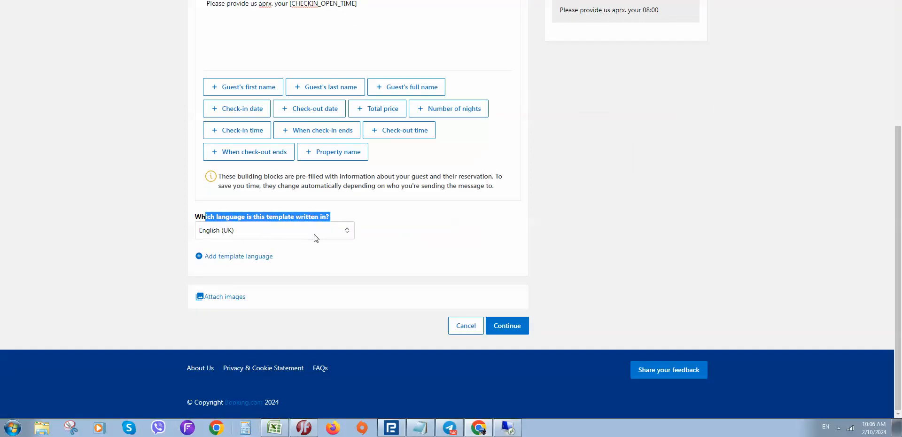
- Set the template language to Icelandic, correcting an accidental Estonian choice
{"action": "left_click", "coordinate": [274, 230]}
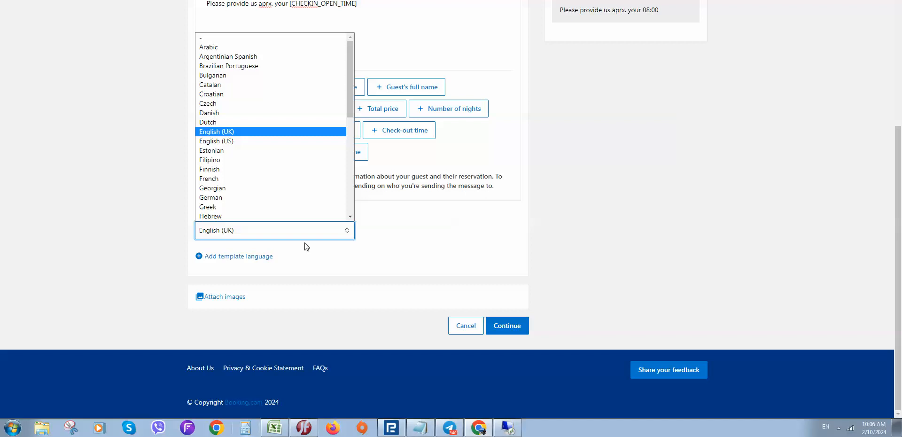
{"action": "left_click", "coordinate": [211, 150]}
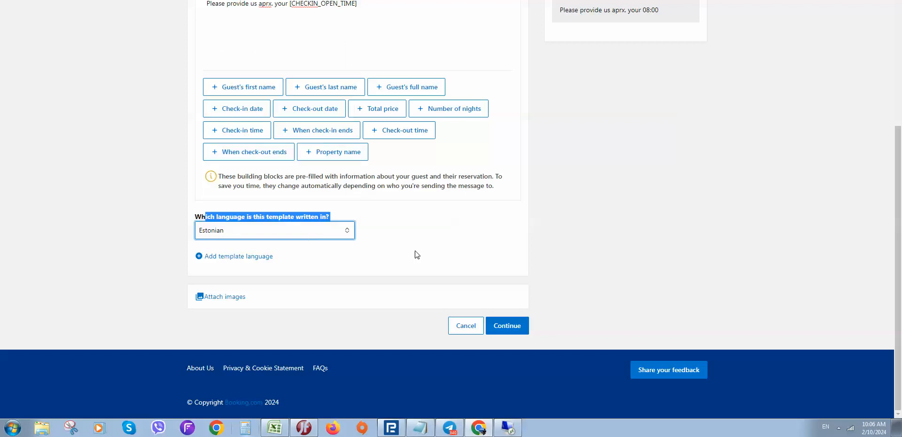
{"action": "left_click", "coordinate": [274, 229]}
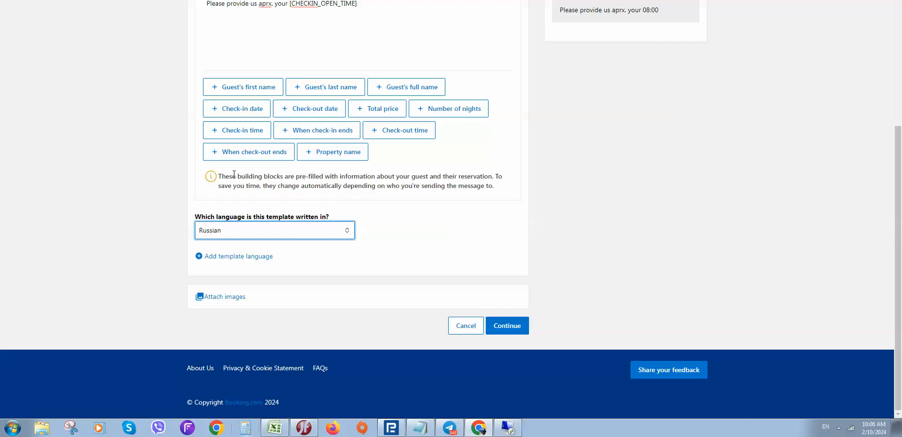
{"action": "left_click", "coordinate": [274, 229]}
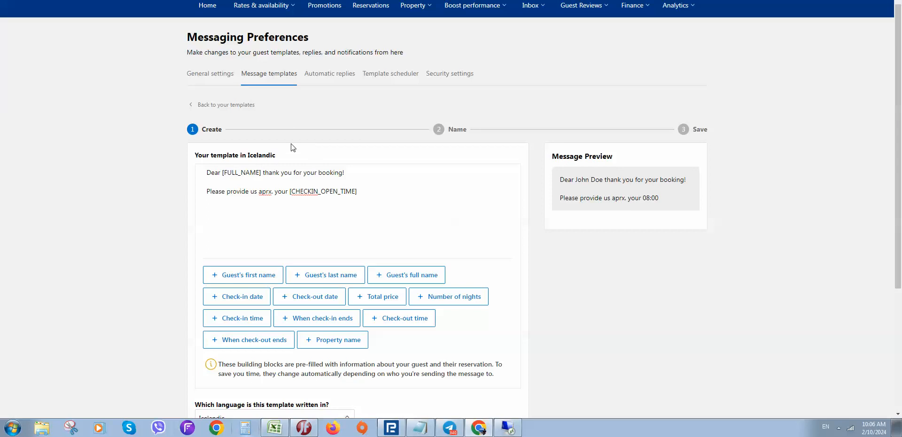
{"action": "scroll", "scroll_direction": "down", "scroll_amount": 3}
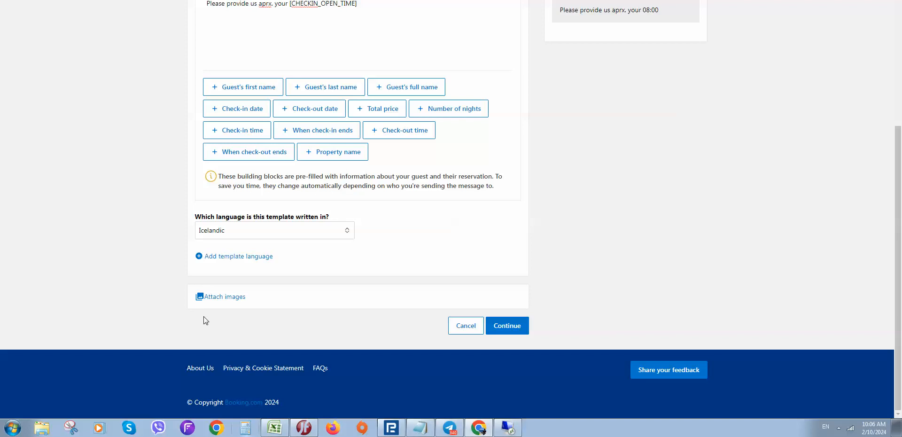
{"action": "mouse_move", "coordinate": [259, 303]}
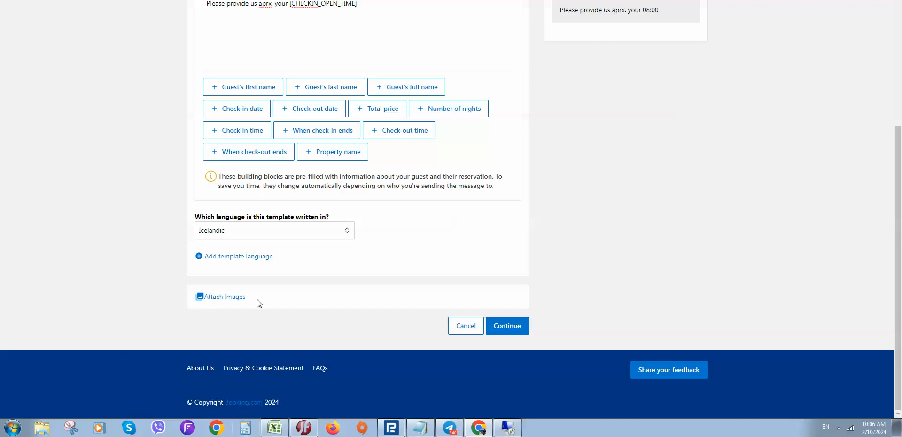
{"action": "mouse_move", "coordinate": [233, 295]}
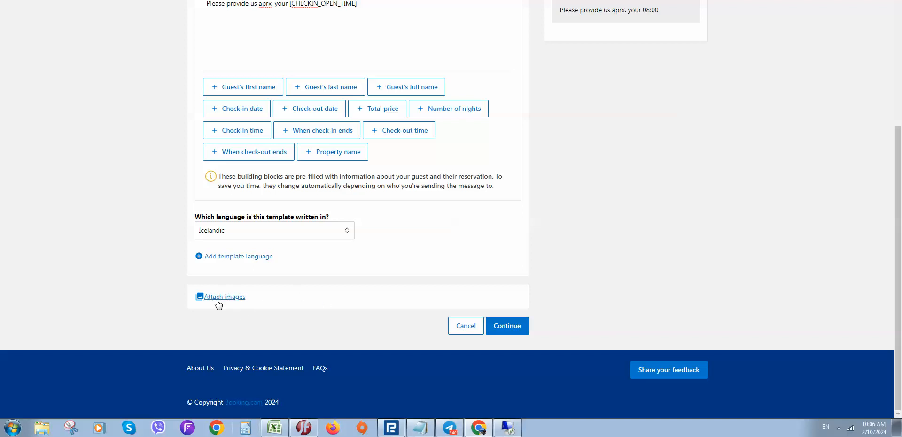
{"action": "mouse_move", "coordinate": [231, 292]}
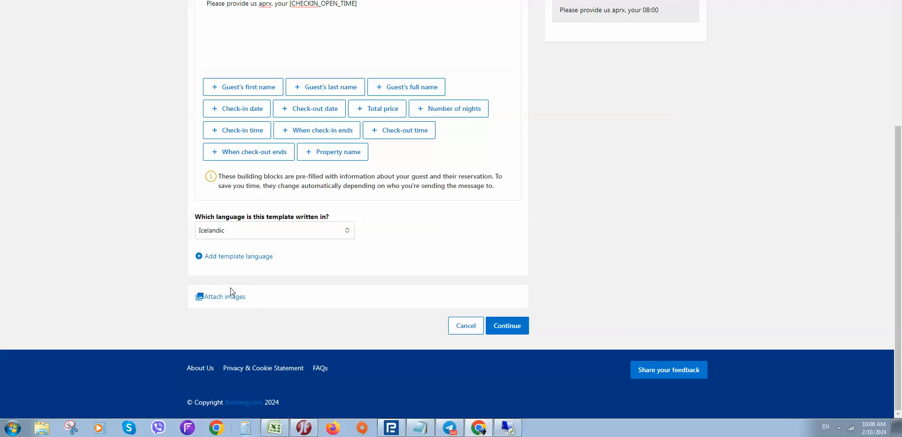
{"action": "mouse_move", "coordinate": [351, 292]}
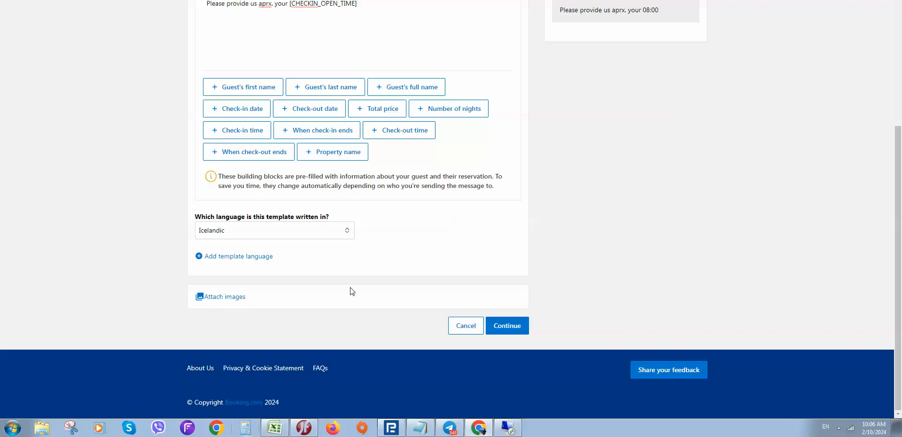
- Scroll back up to compare the template with its preview, then go to Automatic replies
{"action": "scroll", "scroll_direction": "up", "scroll_amount": 3}
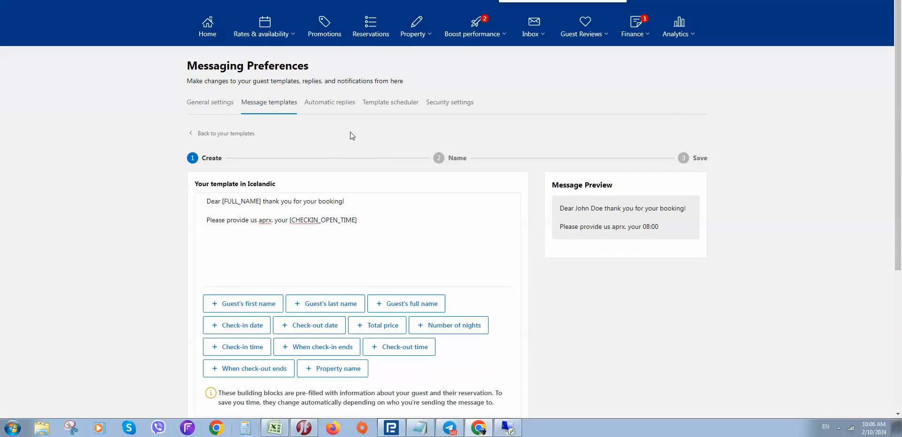
{"action": "left_click", "coordinate": [330, 102]}
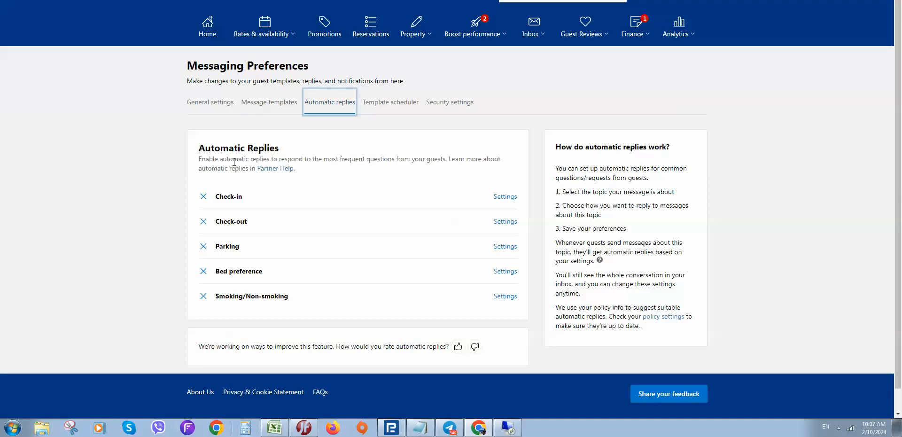
- Read the automatic replies help panel and open the Check-in reply settings
{"action": "double_click", "coordinate": [239, 148]}
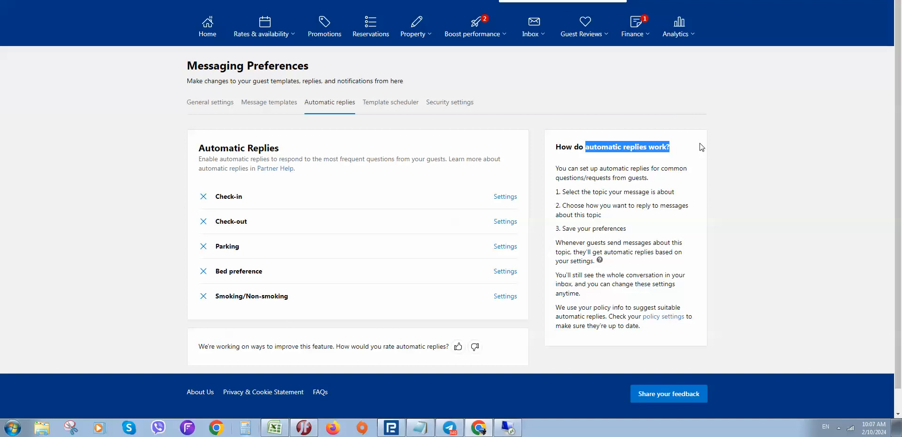
{"action": "mouse_move", "coordinate": [722, 233]}
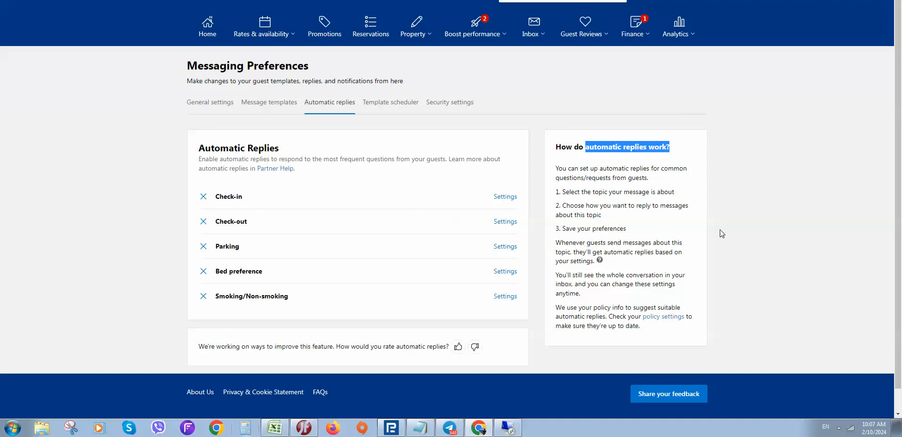
{"action": "mouse_move", "coordinate": [538, 237]}
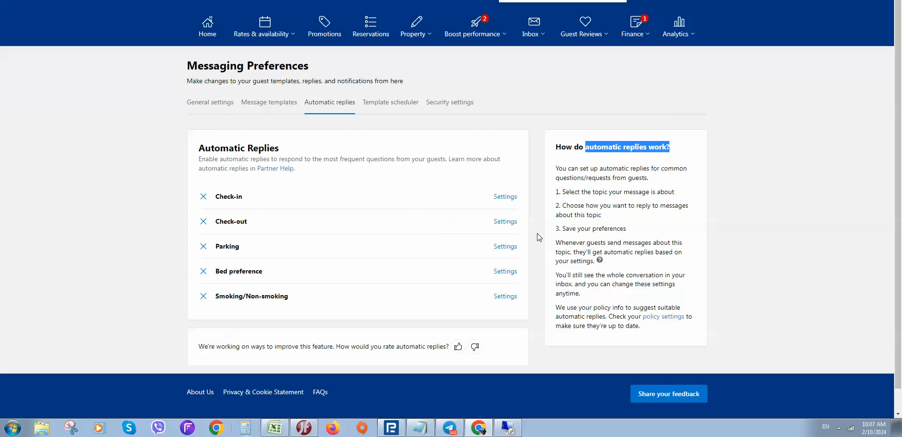
{"action": "mouse_move", "coordinate": [451, 229]}
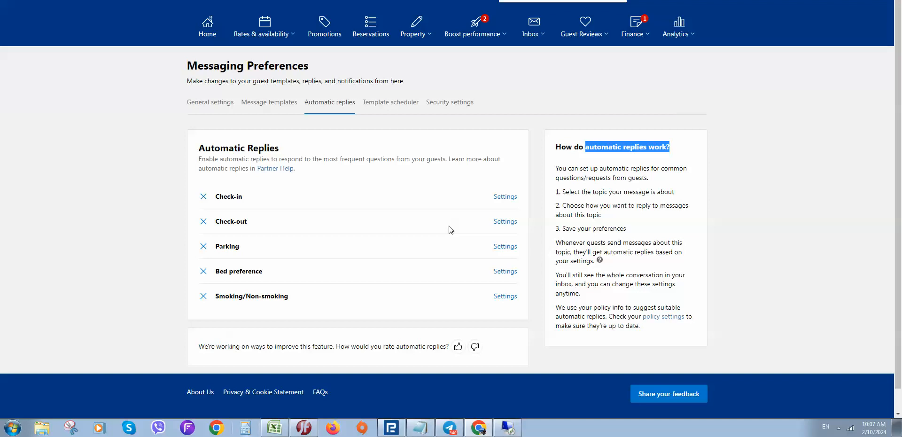
{"action": "mouse_move", "coordinate": [444, 307]}
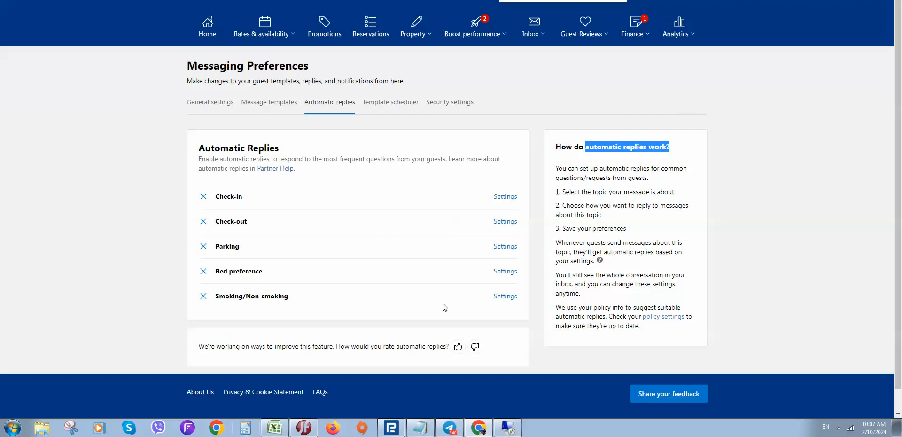
{"action": "mouse_move", "coordinate": [307, 294]}
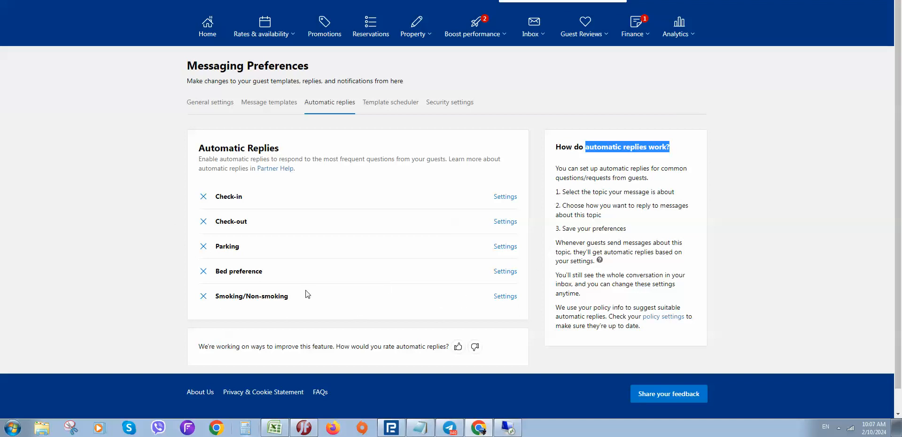
{"action": "mouse_move", "coordinate": [505, 196]}
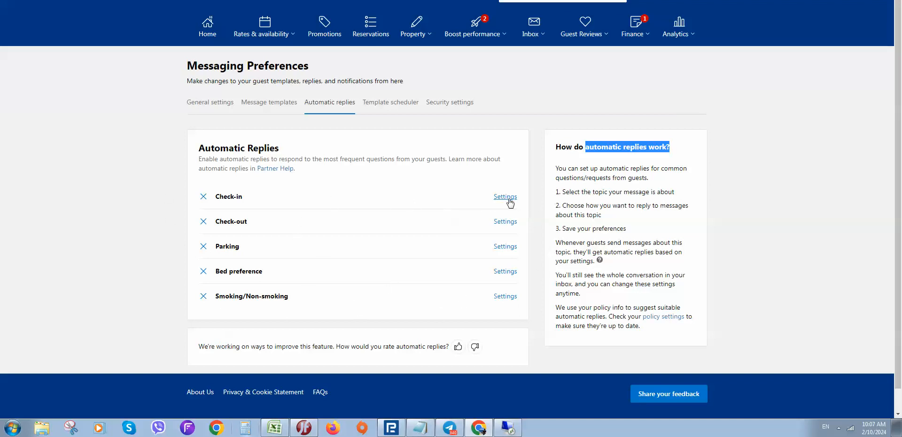
{"action": "left_click", "coordinate": [505, 197]}
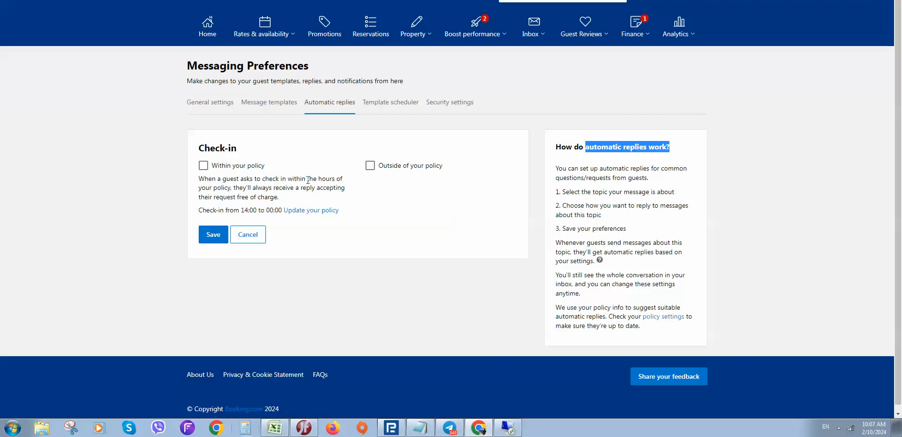
{"action": "mouse_move", "coordinate": [313, 201]}
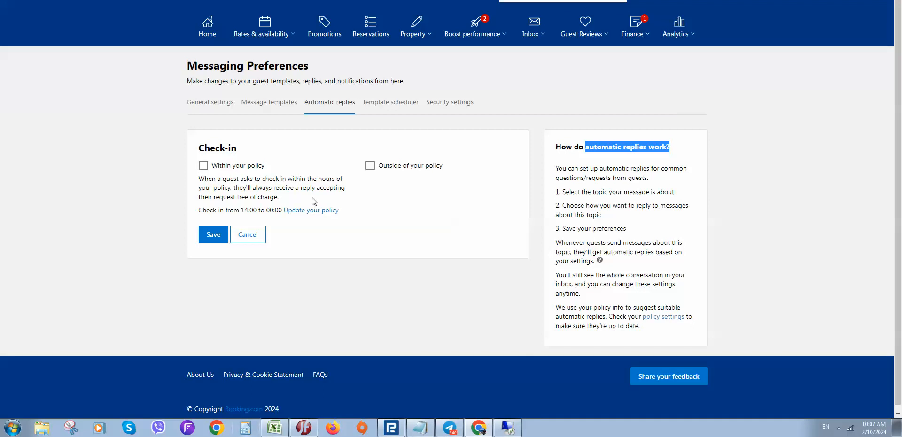
{"action": "mouse_move", "coordinate": [287, 196]}
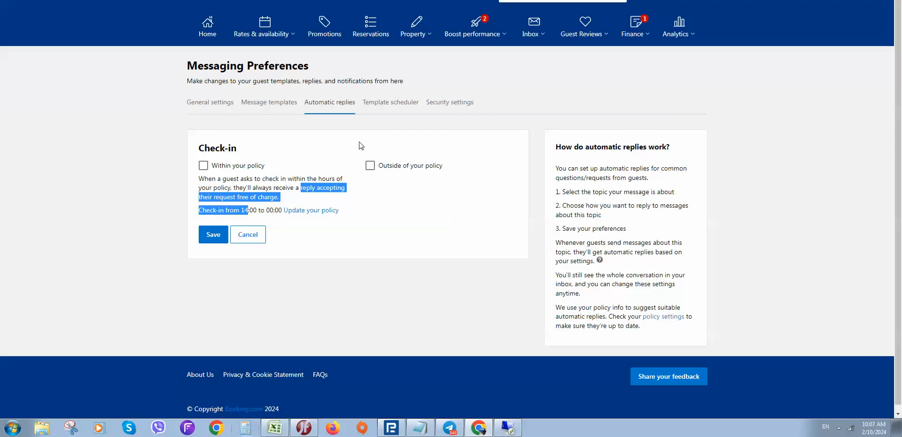
{"action": "mouse_move", "coordinate": [390, 102]}
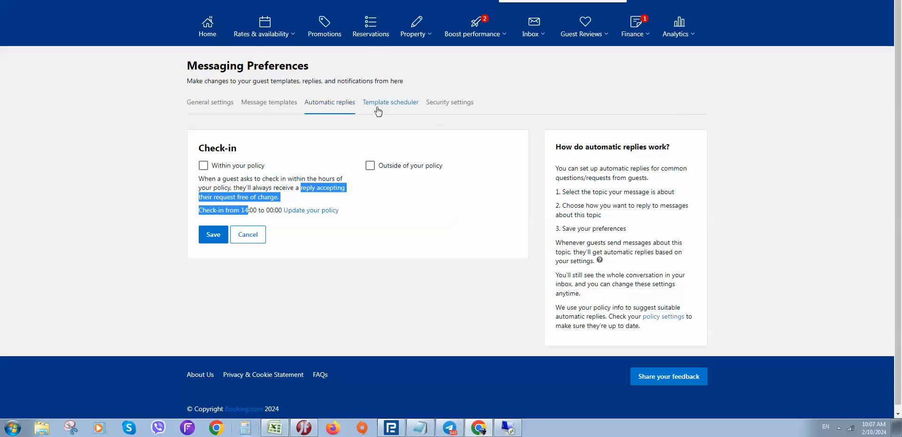
- Switch to the Template scheduler and open the Schedule a template form
{"action": "left_click", "coordinate": [390, 102]}
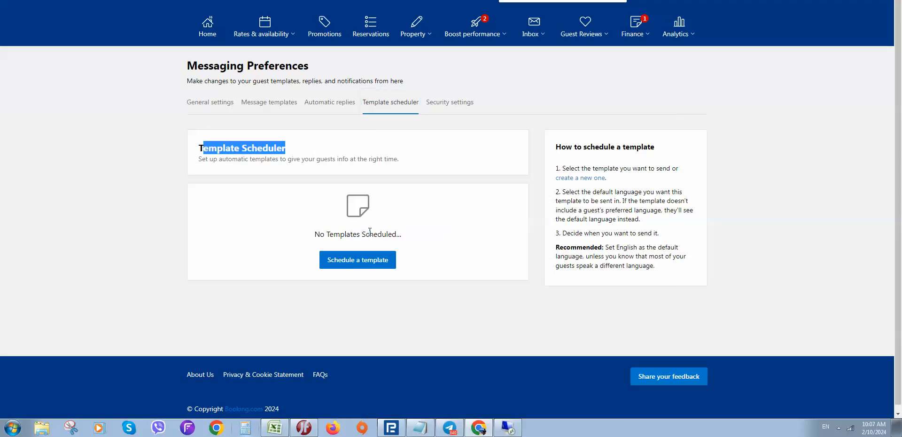
{"action": "left_click", "coordinate": [357, 260]}
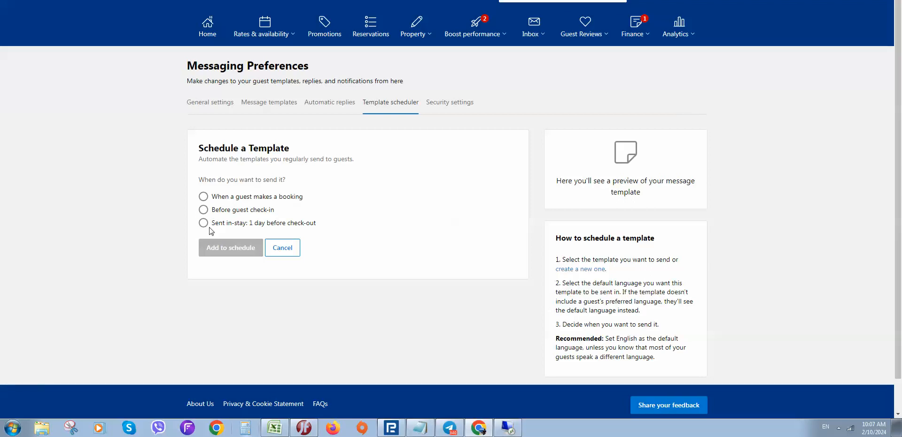
{"action": "mouse_move", "coordinate": [280, 226]}
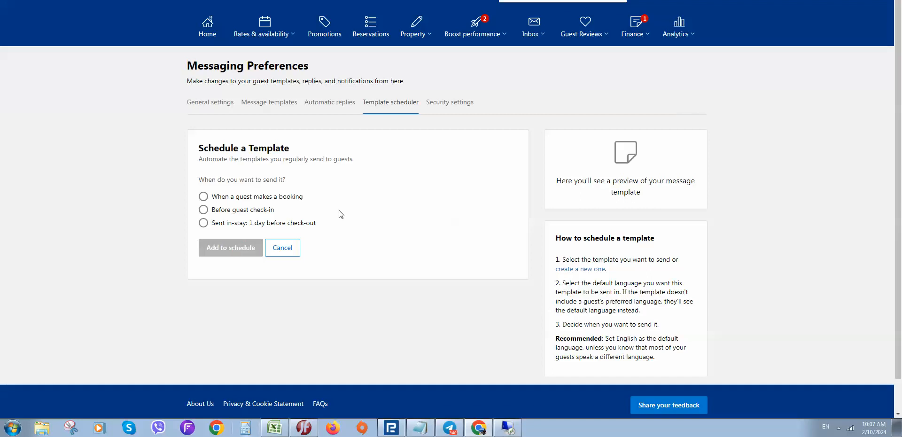
{"action": "mouse_move", "coordinate": [461, 121]}
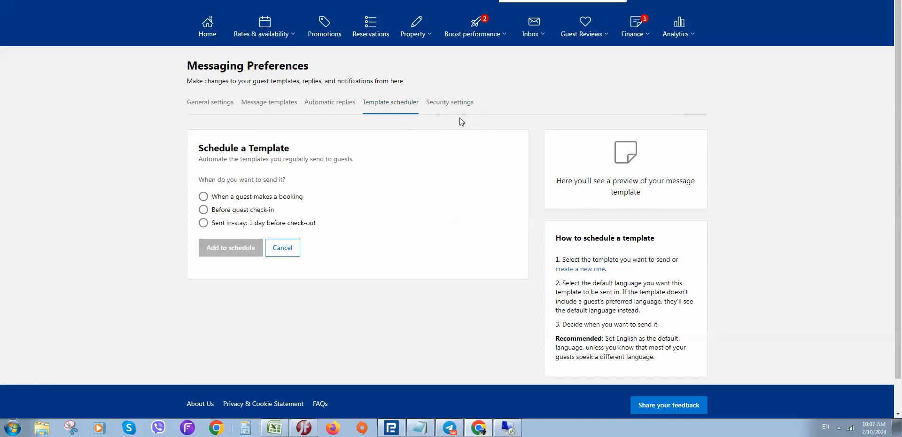
- Open Security settings, choose Pulse app verification, and select the empty code field
{"action": "left_click", "coordinate": [450, 102]}
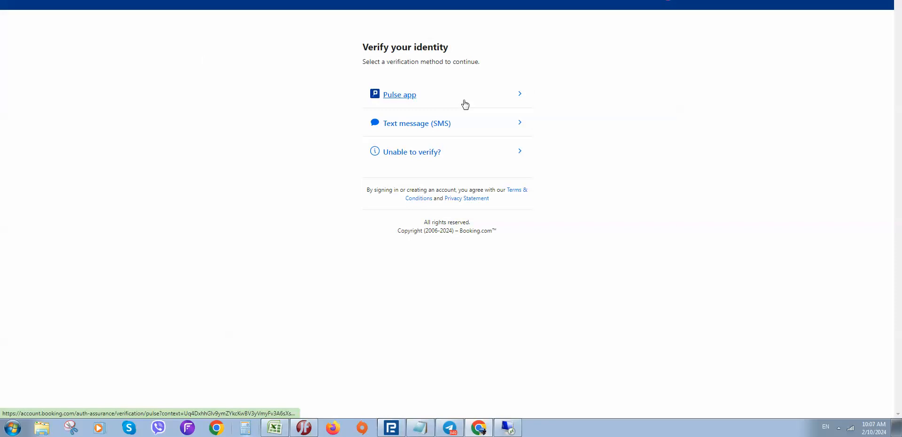
{"action": "mouse_move", "coordinate": [611, 198]}
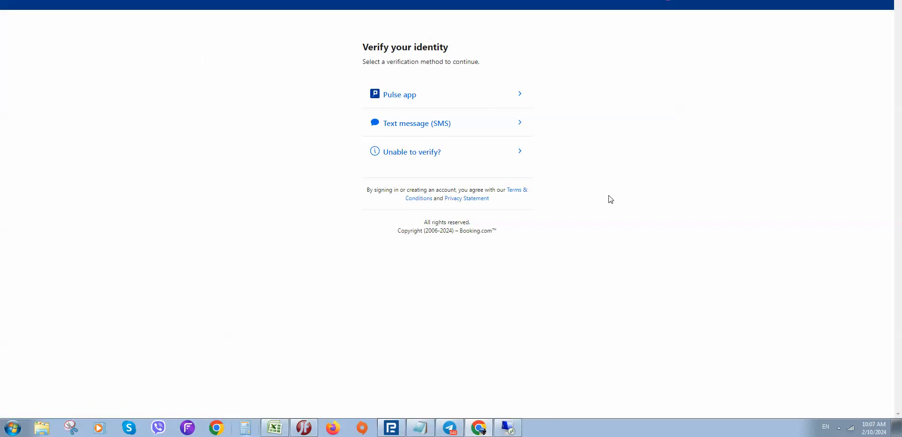
{"action": "left_click", "coordinate": [402, 94]}
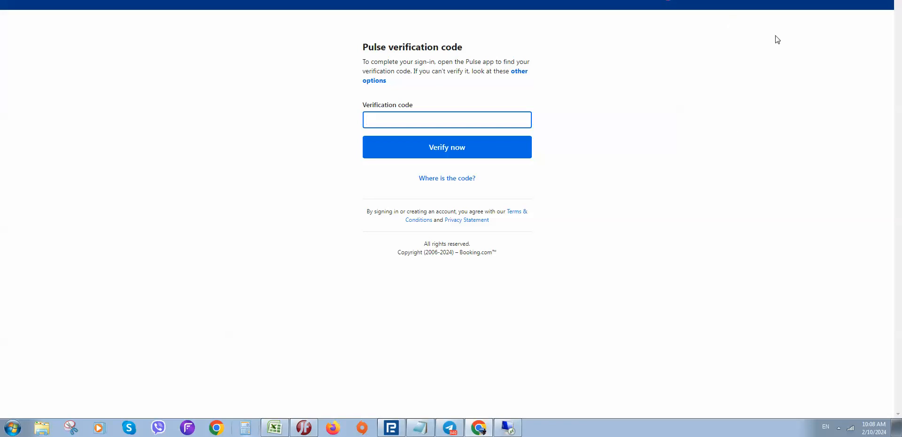
{"action": "left_click", "coordinate": [446, 119]}
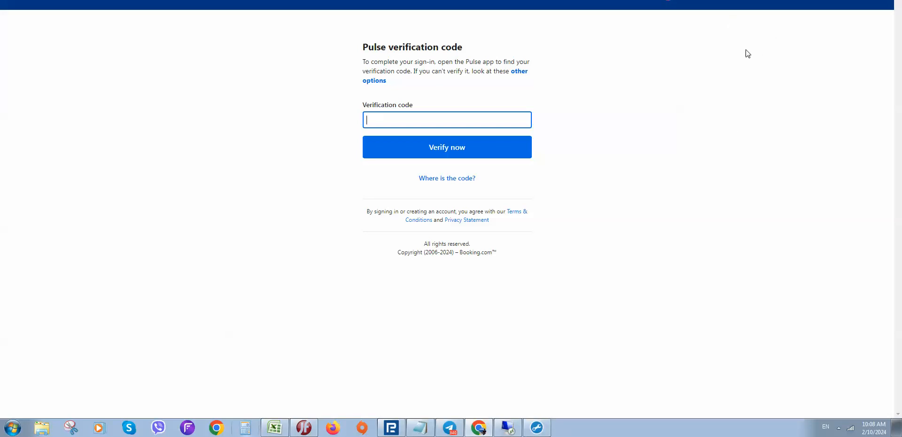
{"action": "mouse_move", "coordinate": [771, 15]}
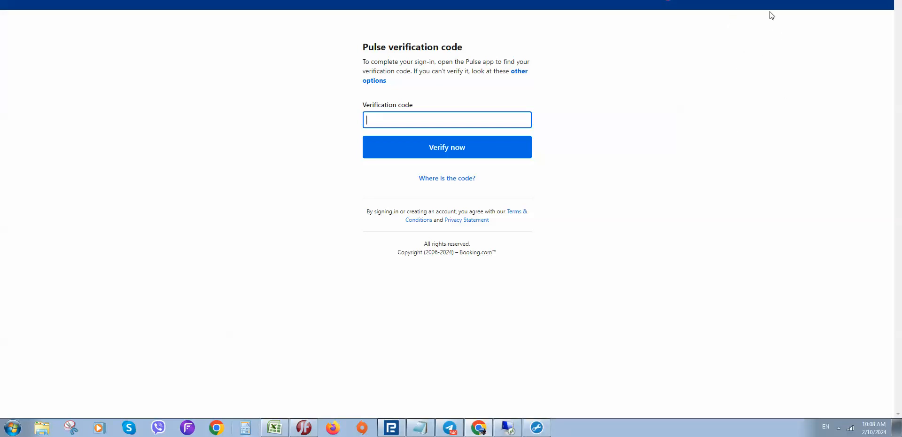